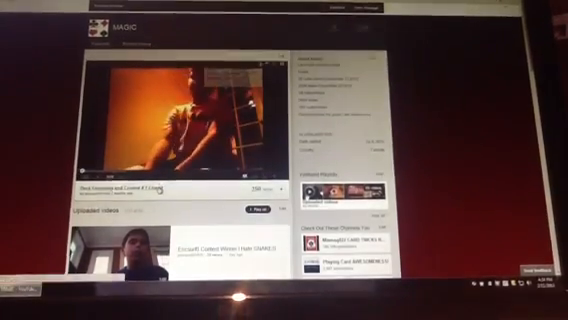
scroll("down", 3)
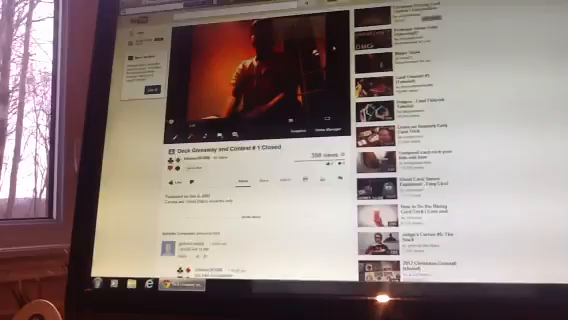
scroll("down", 3)
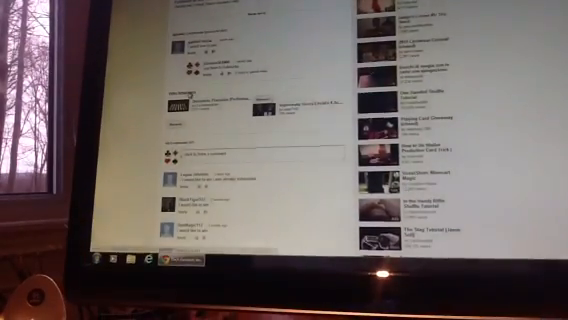